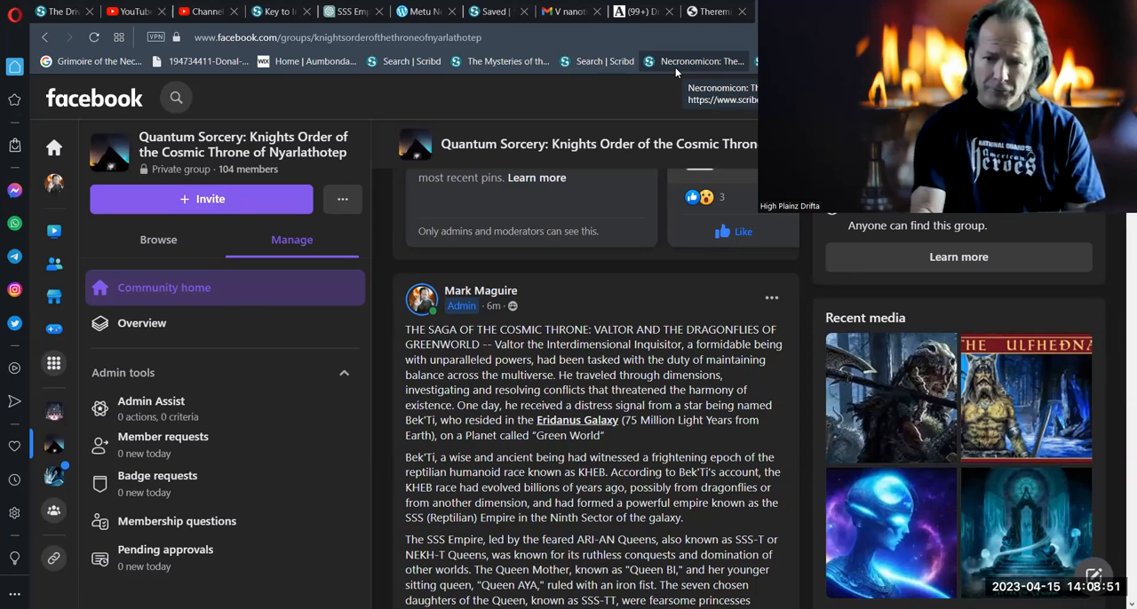
{"action": "mouse_move", "coordinate": [567, 95]}
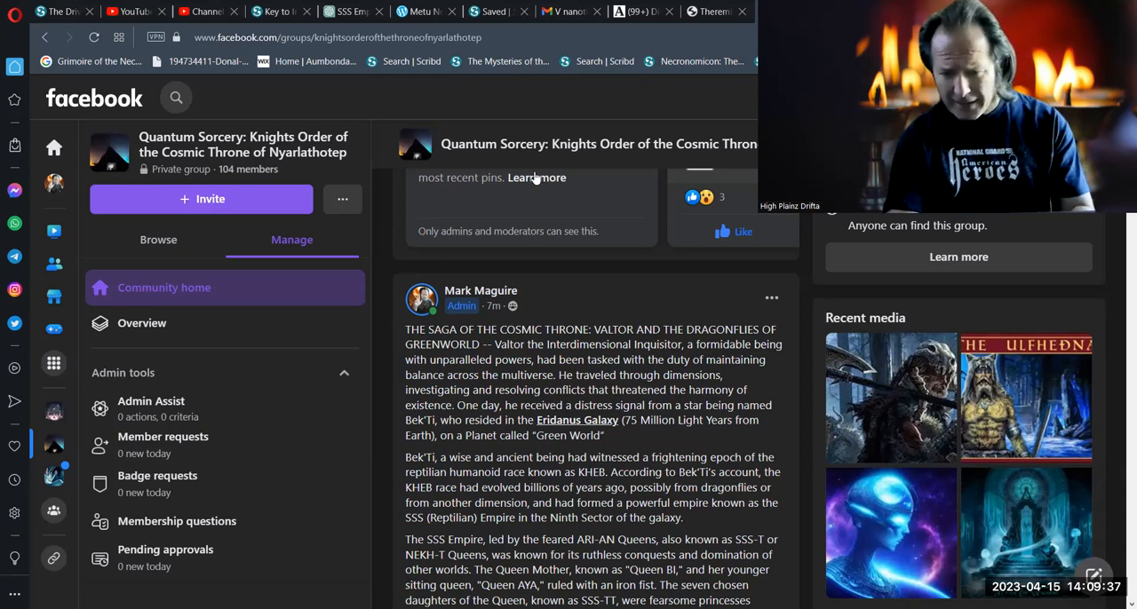
{"action": "mouse_move", "coordinate": [596, 451]}
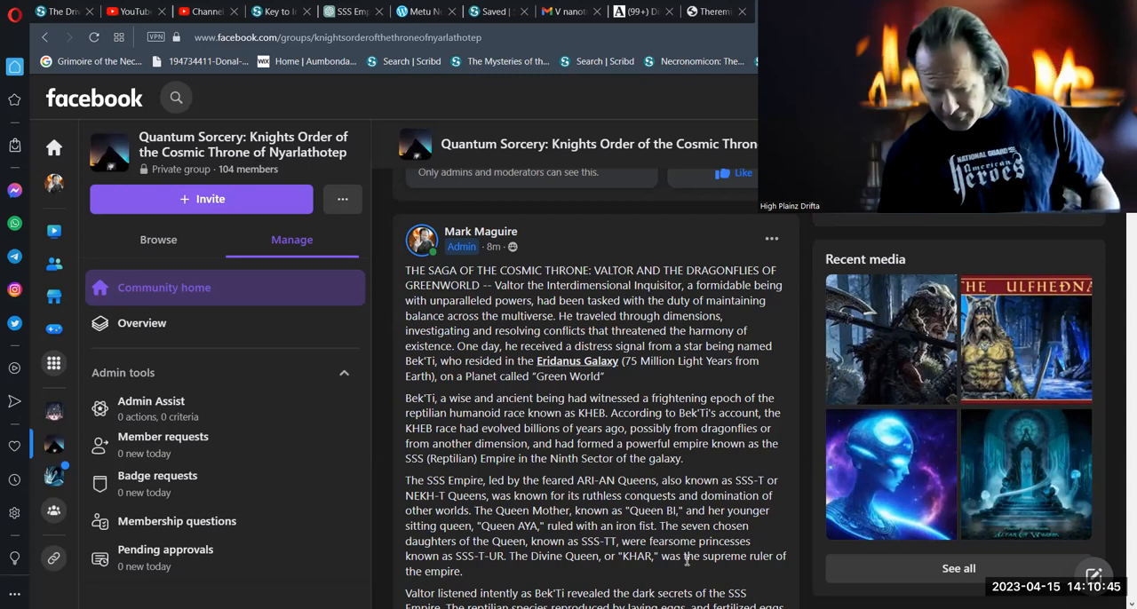
Scroll to the paragraph on reptilian egg reproduction and the SAKH administrators
{"action": "scroll", "scroll_direction": "down", "scroll_amount": 3}
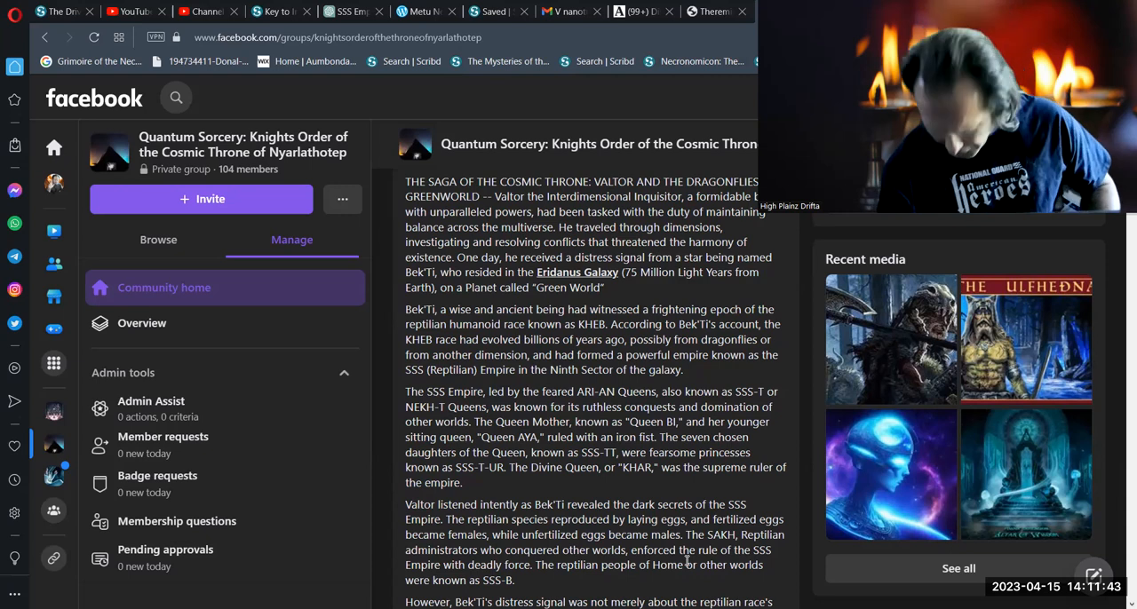
Scroll to where Valtor travels to Green World to confront the ARI-AN Queens
{"action": "scroll", "scroll_direction": "down", "scroll_amount": 3}
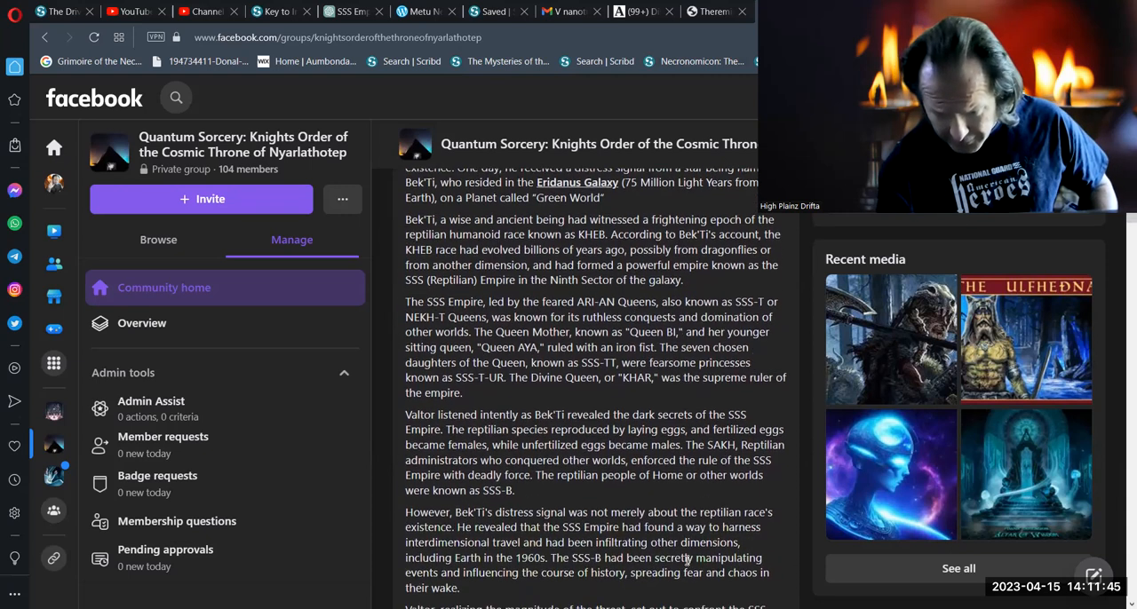
{"action": "scroll", "scroll_direction": "down", "scroll_amount": 3}
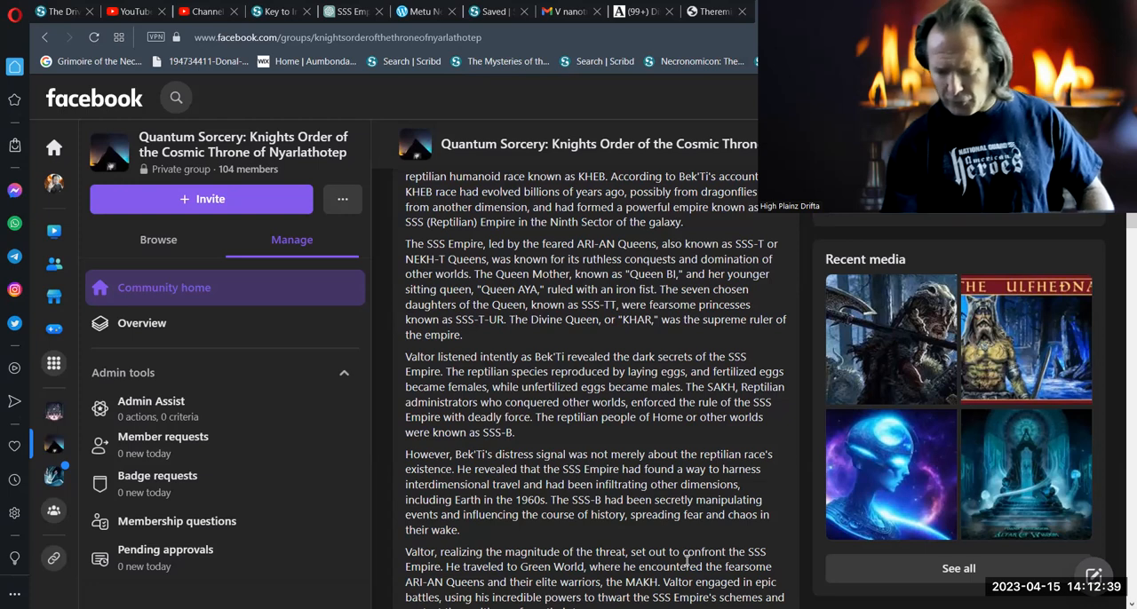
Scroll to Valtor closing the portals with Bek'Ti's guidance and rallying allies
{"action": "scroll", "scroll_direction": "down", "scroll_amount": 3}
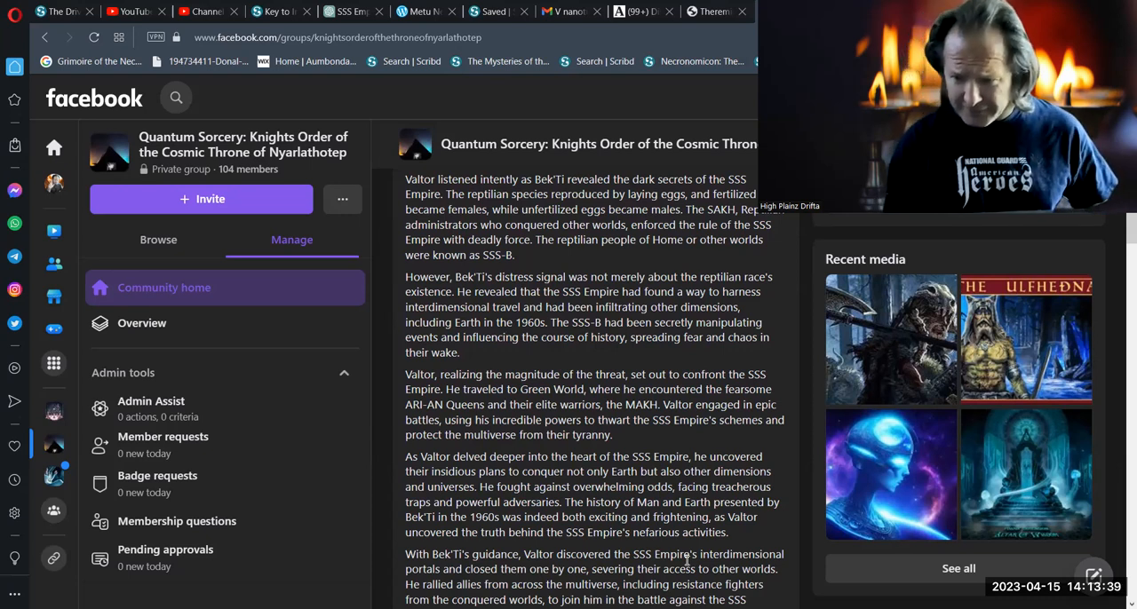
Scroll to Valtor's climactic battle against Queen BI
{"action": "scroll", "scroll_direction": "down", "scroll_amount": 3}
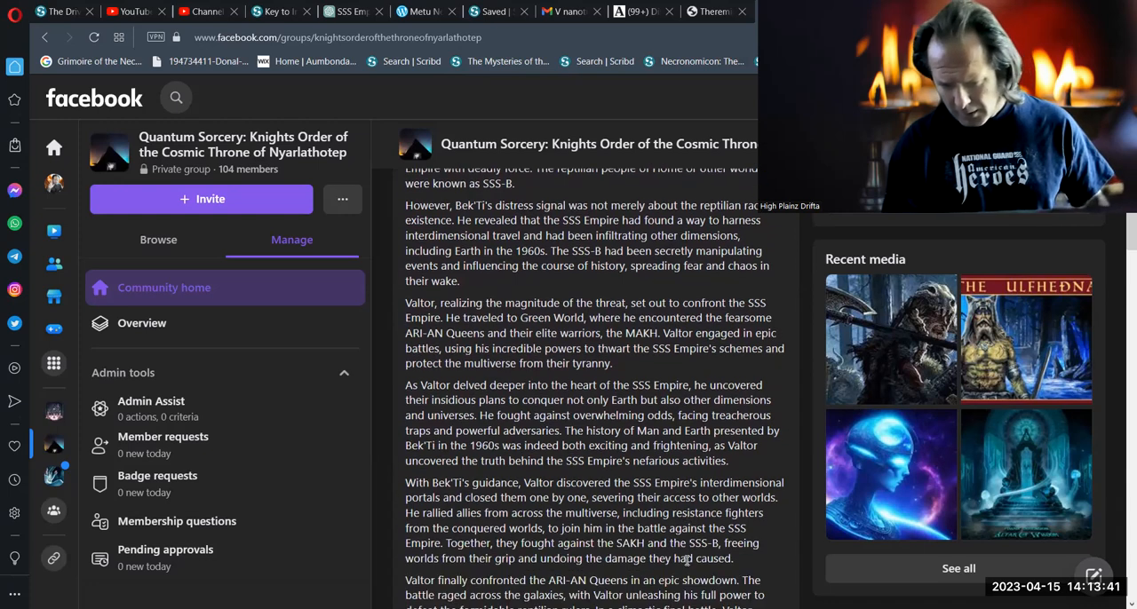
{"action": "scroll", "scroll_direction": "down", "scroll_amount": 3}
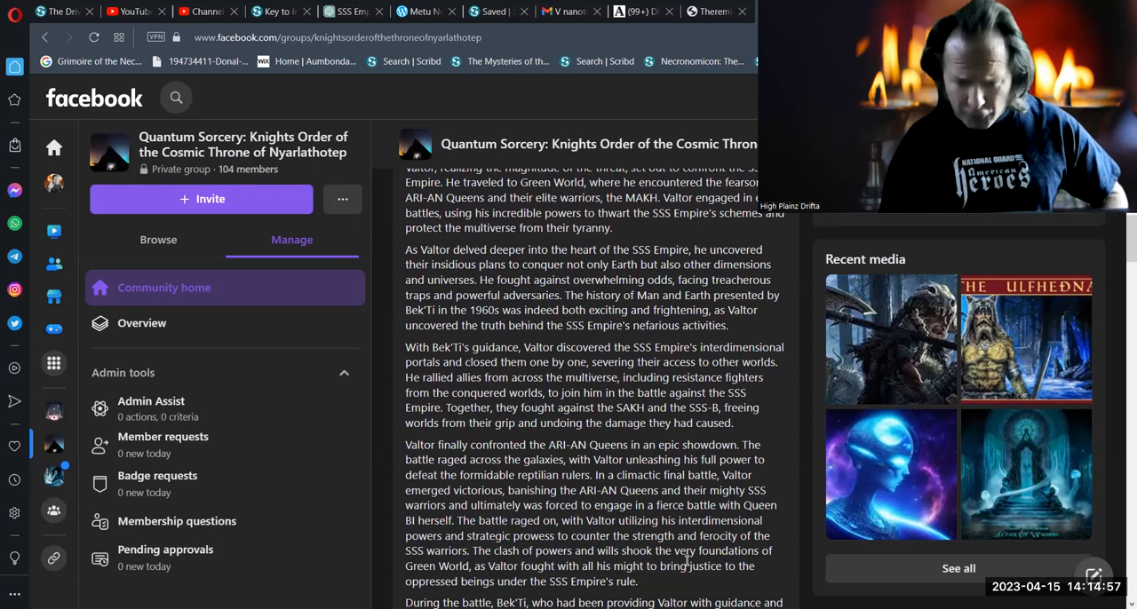
Scroll to Bek'Ti's KHEB revelation and Valtor appealing to Queen BI's honor
{"action": "scroll", "scroll_direction": "down", "scroll_amount": 3}
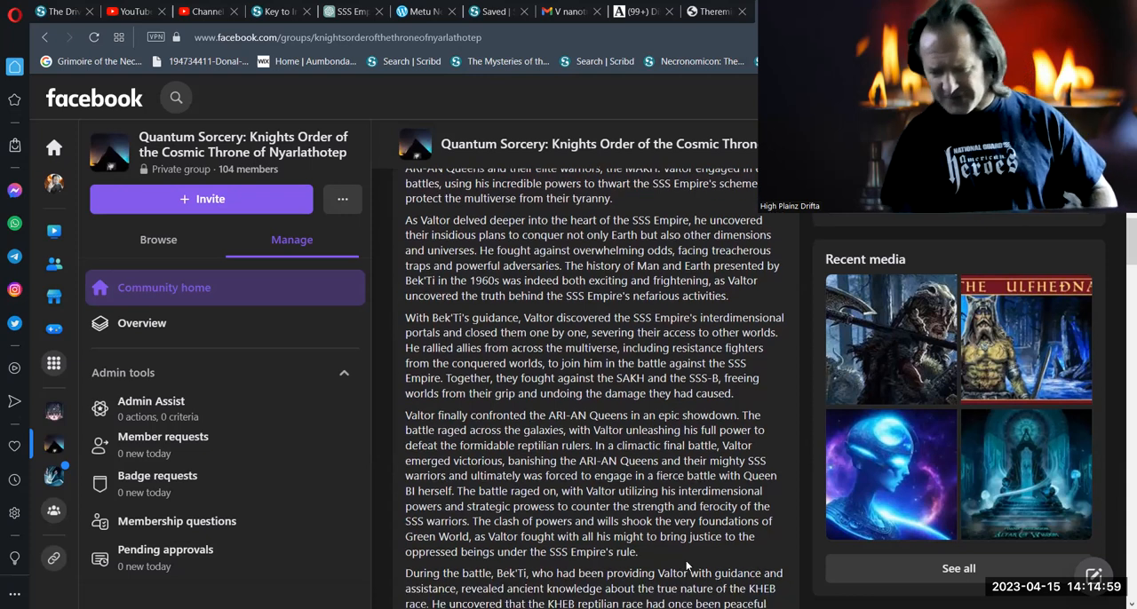
{"action": "scroll", "scroll_direction": "down", "scroll_amount": 3}
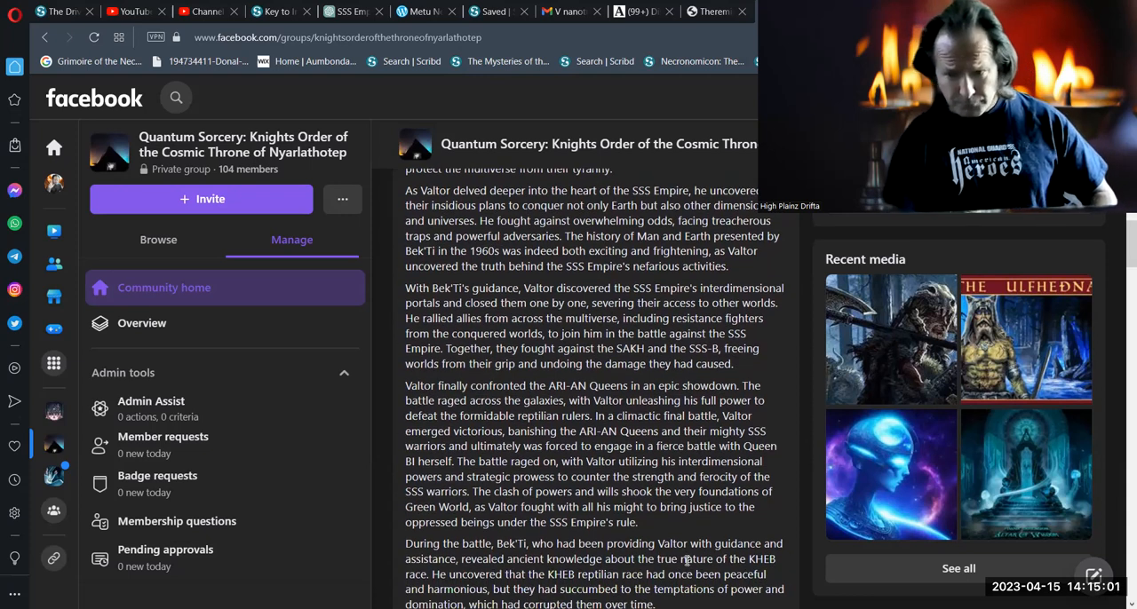
{"action": "scroll", "scroll_direction": "down", "scroll_amount": 3}
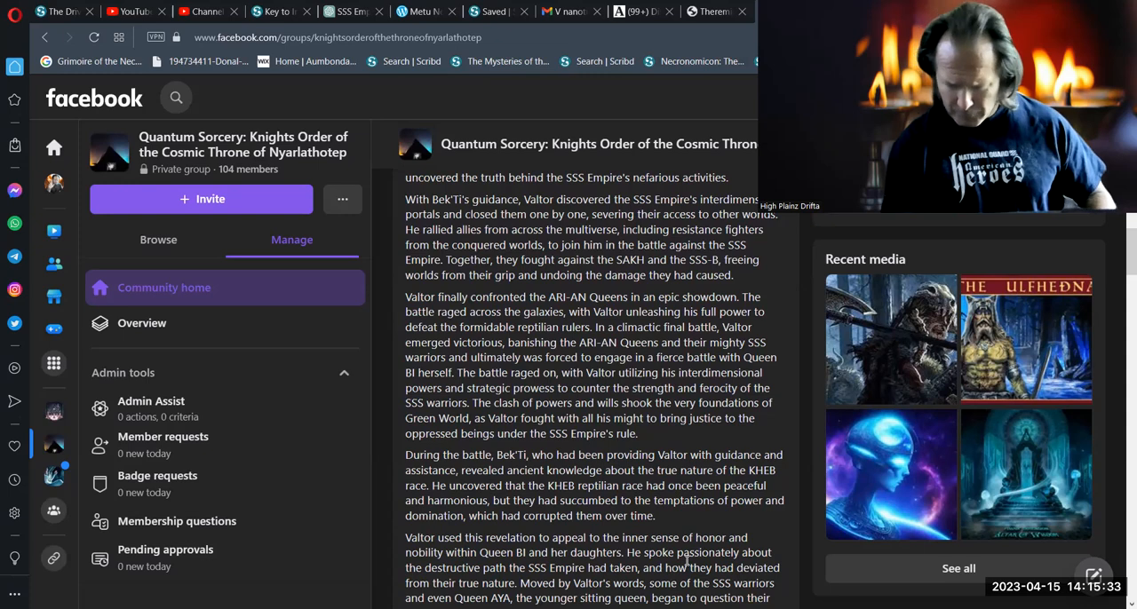
Scroll to Valtor sealing the SSS Empire in a separate dimension
{"action": "scroll", "scroll_direction": "down", "scroll_amount": 3}
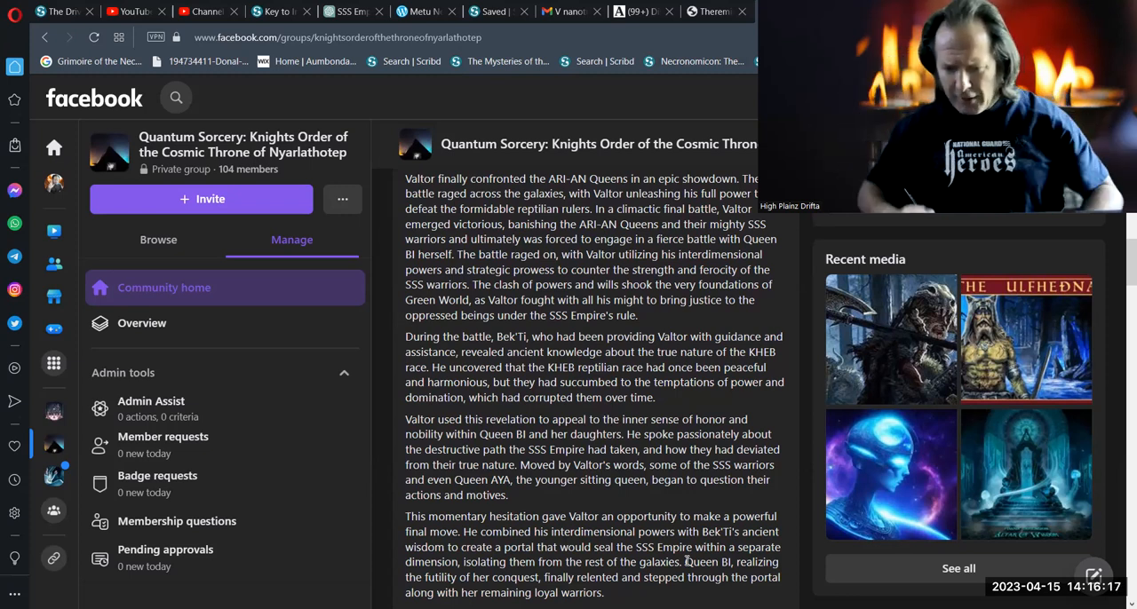
Scroll to the ending where Valtor departs and the KHEB race seeks peace
{"action": "scroll", "scroll_direction": "down", "scroll_amount": 3}
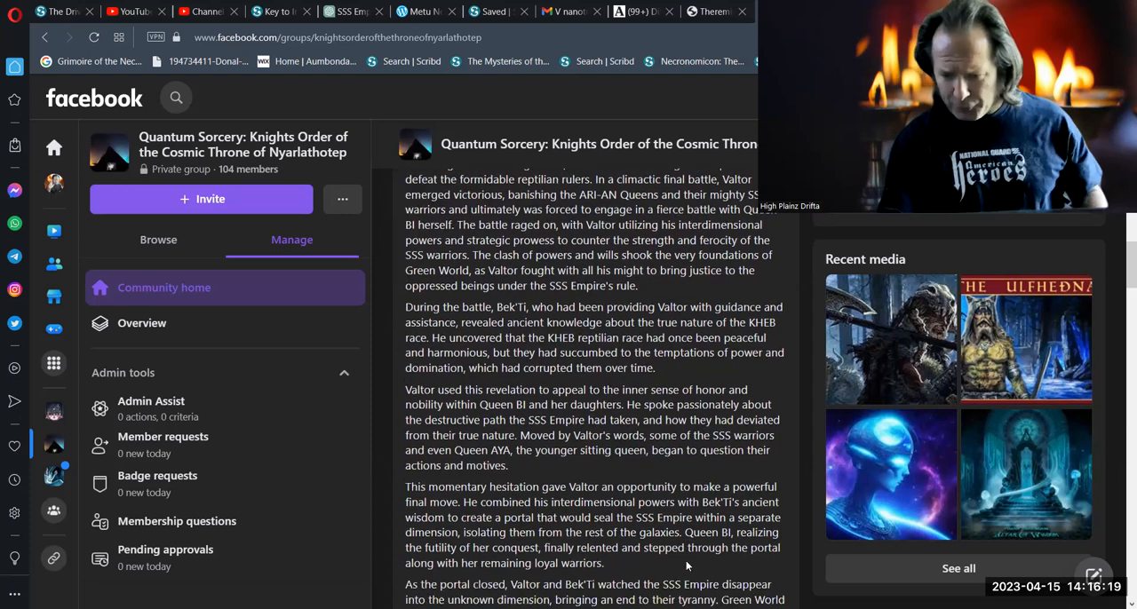
{"action": "scroll", "scroll_direction": "down", "scroll_amount": 3}
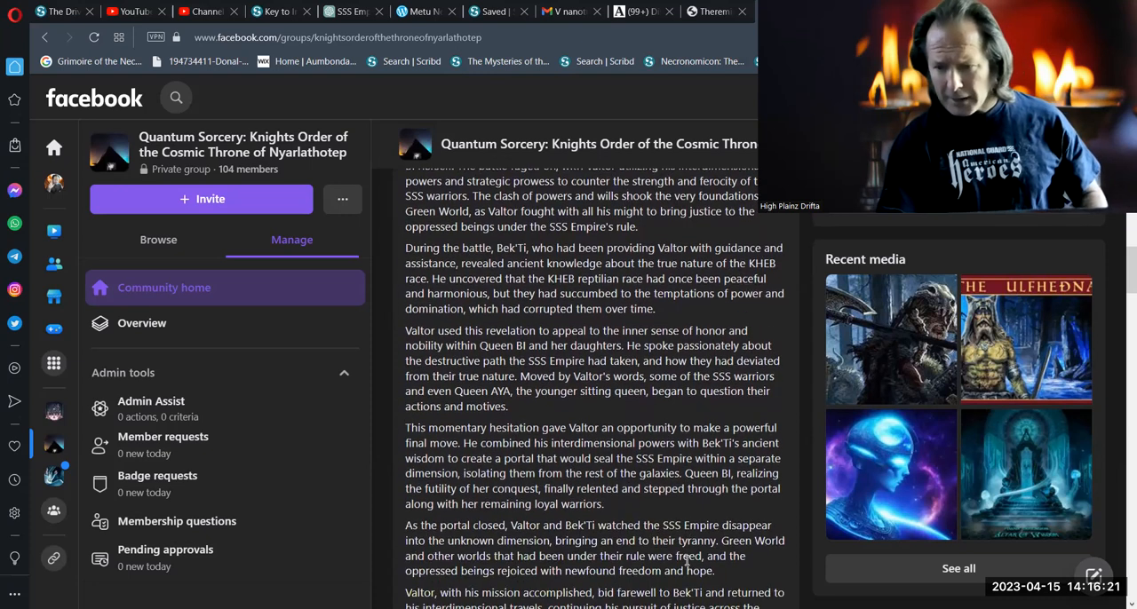
{"action": "scroll", "scroll_direction": "down", "scroll_amount": 3}
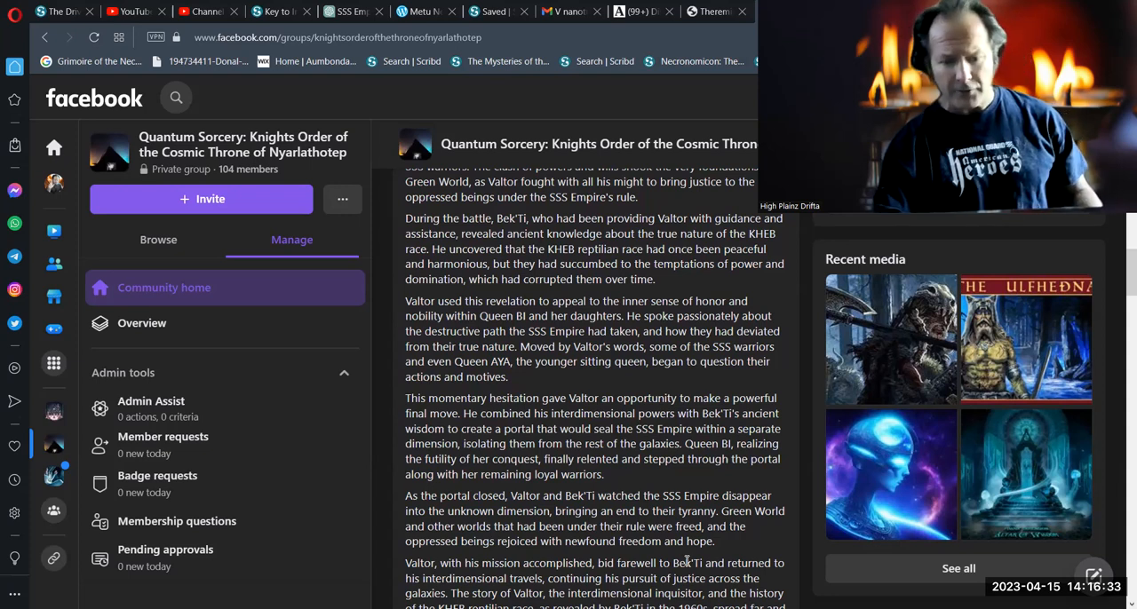
{"action": "scroll", "scroll_direction": "down", "scroll_amount": 3}
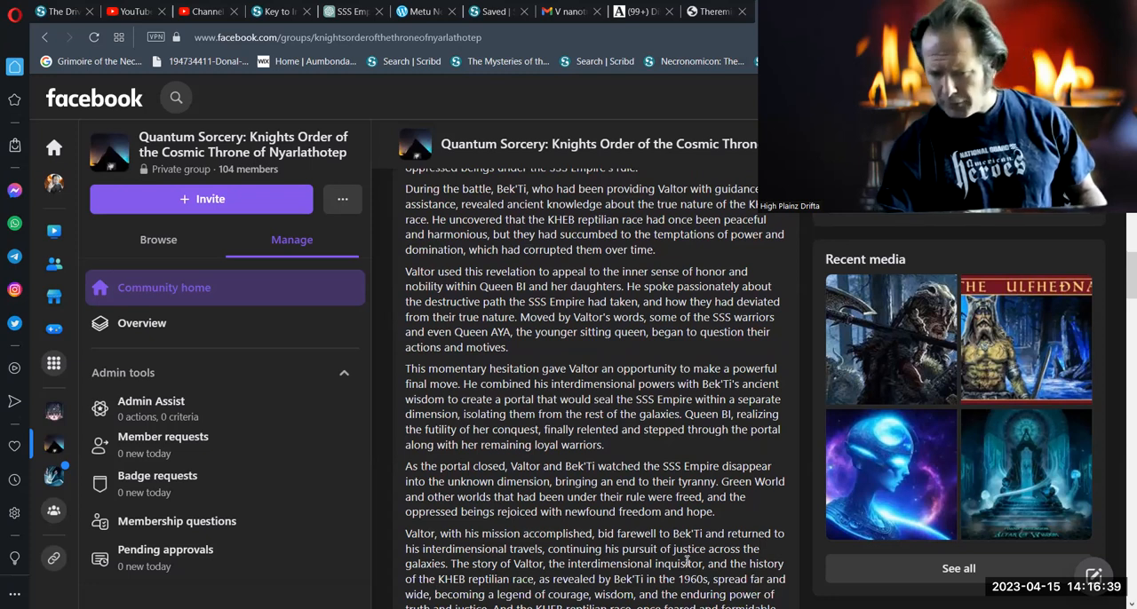
{"action": "scroll", "scroll_direction": "down", "scroll_amount": 3}
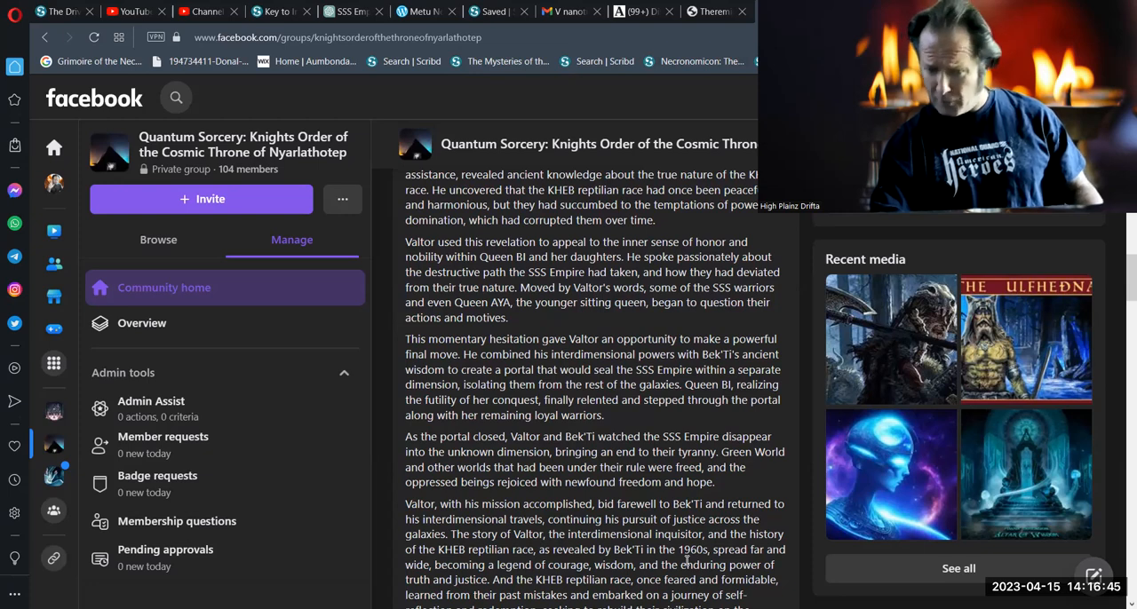
{"action": "scroll", "scroll_direction": "down", "scroll_amount": 3}
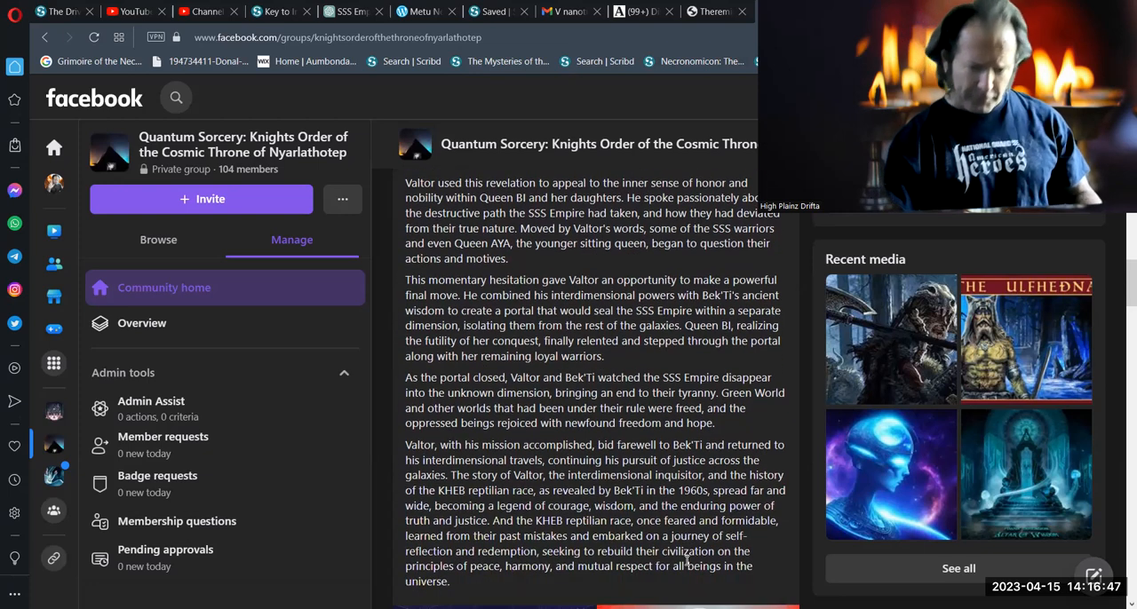
{"action": "scroll", "scroll_direction": "down", "scroll_amount": 3}
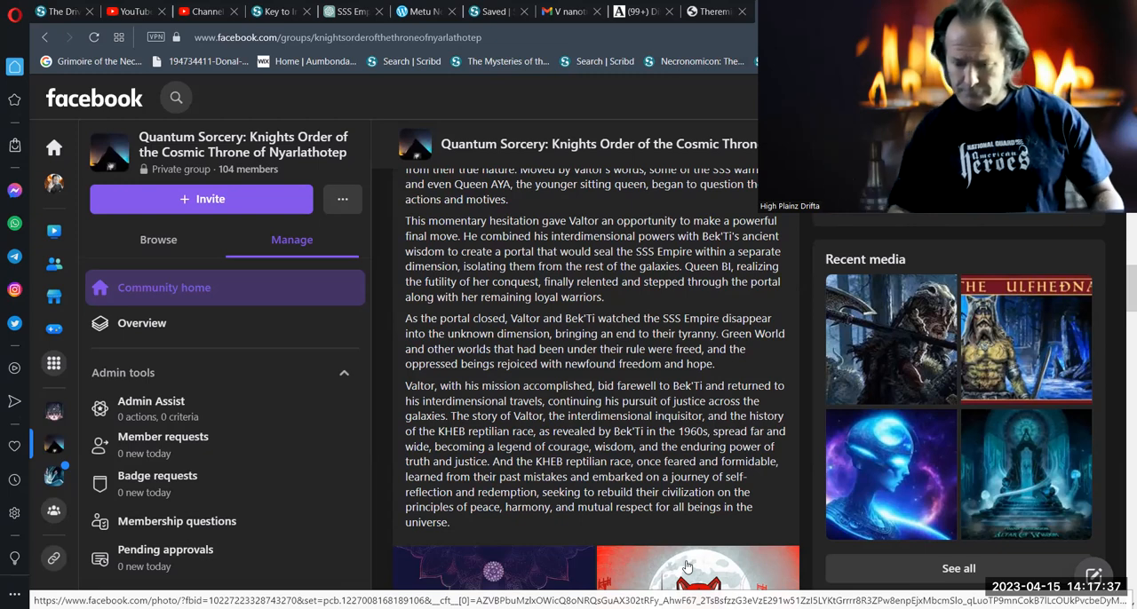
Scroll to the attached images and open the rainbow dragonfly artwork full-size
{"action": "scroll", "scroll_direction": "down", "scroll_amount": 3}
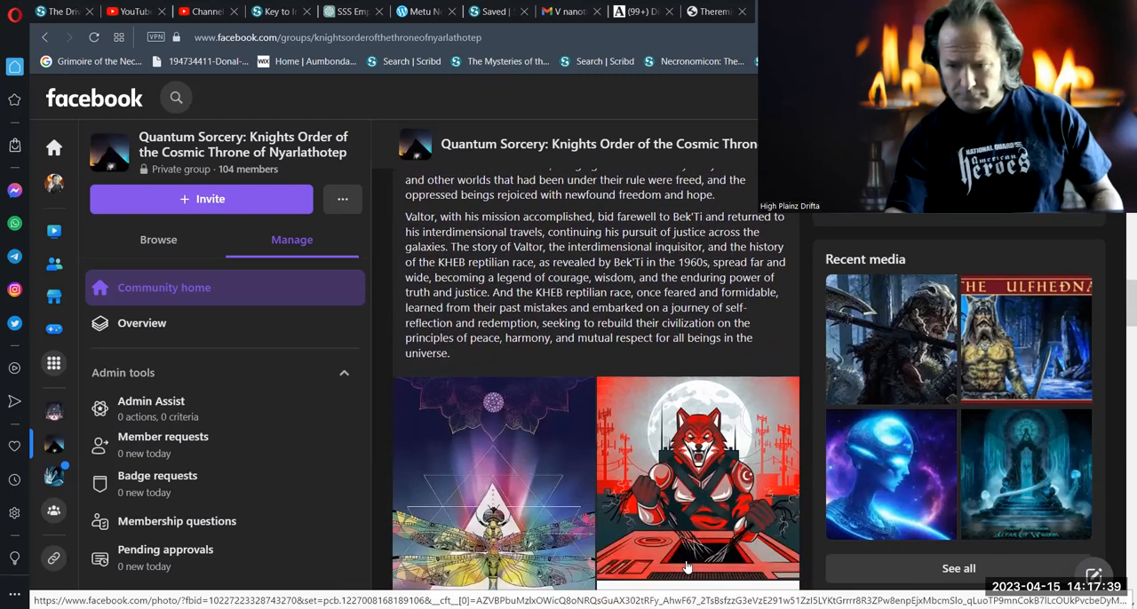
{"action": "scroll", "scroll_direction": "down", "scroll_amount": 3}
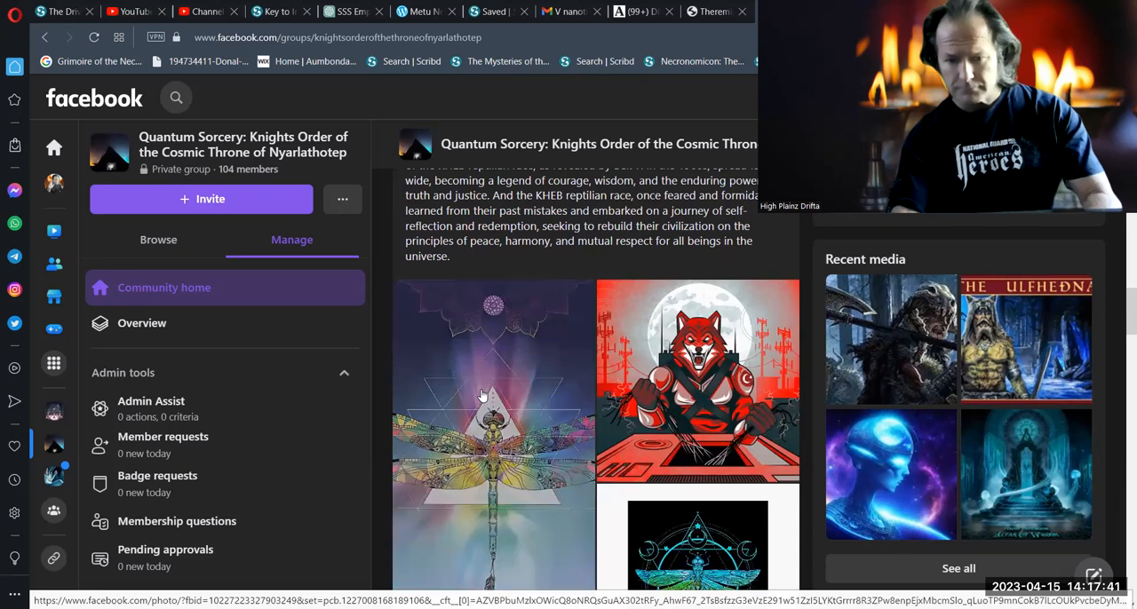
{"action": "left_click", "coordinate": [483, 402]}
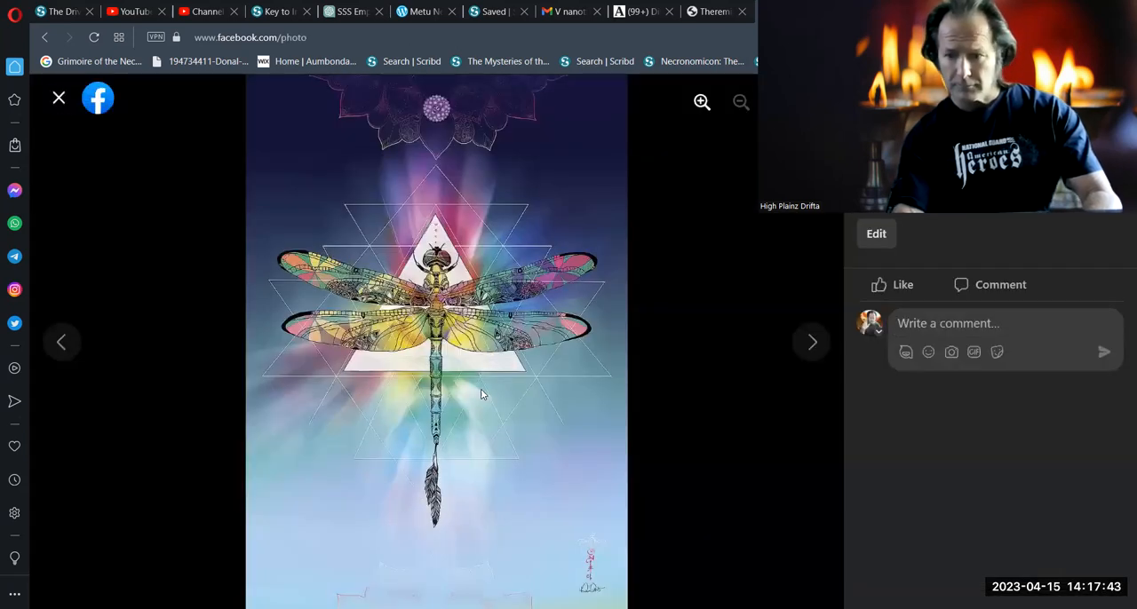
{"action": "mouse_move", "coordinate": [814, 343]}
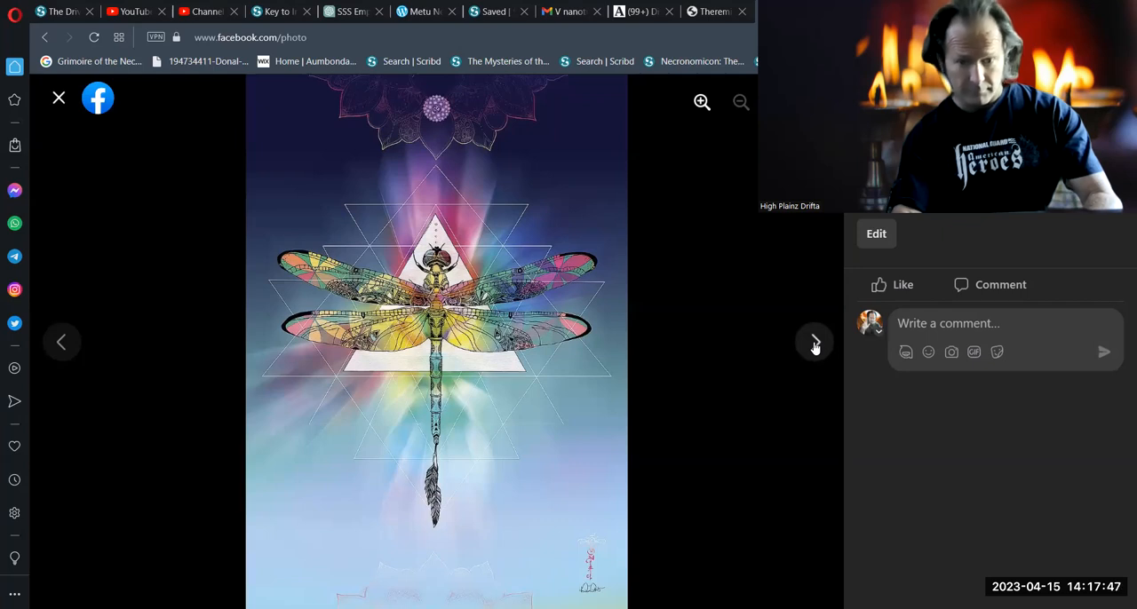
Advance the viewer past the red wolf to the turquoise geometric dragonfly
{"action": "left_click", "coordinate": [815, 341]}
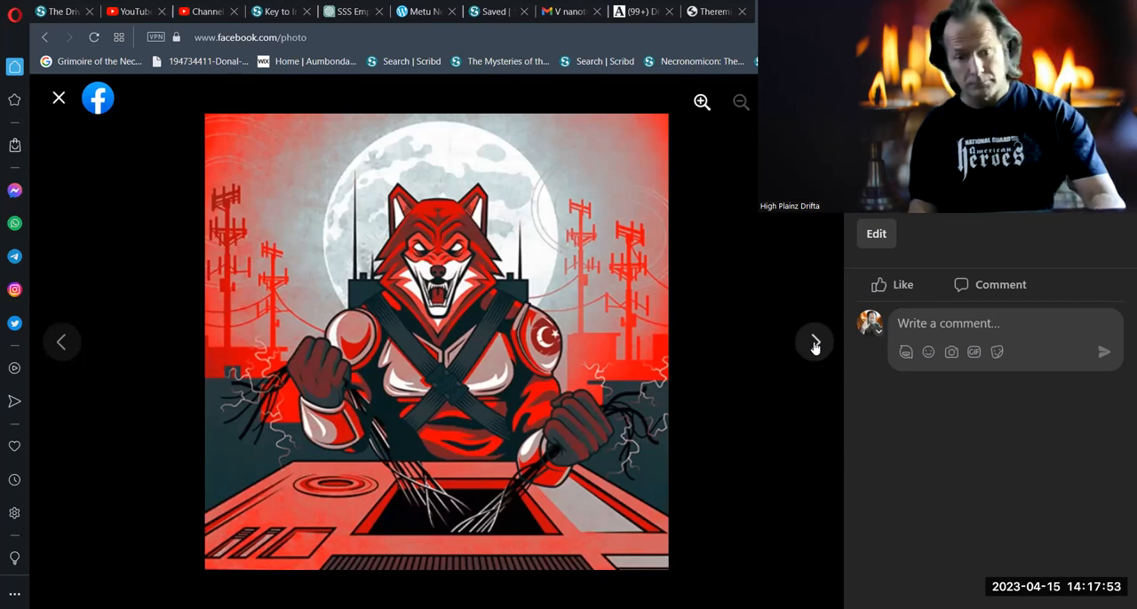
{"action": "left_click", "coordinate": [815, 342]}
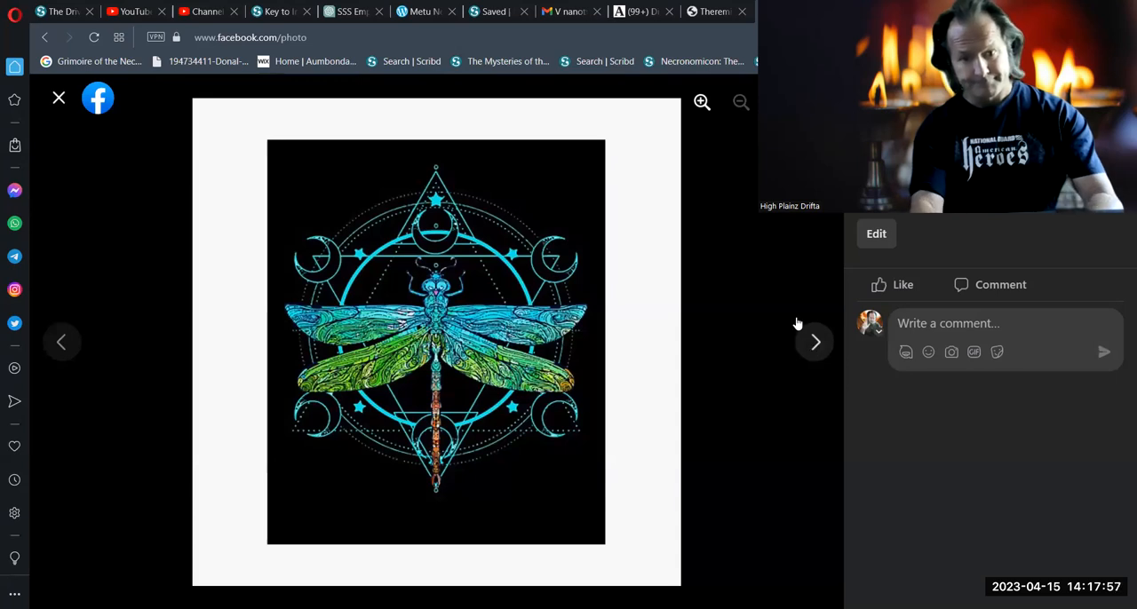
{"action": "mouse_move", "coordinate": [568, 109]}
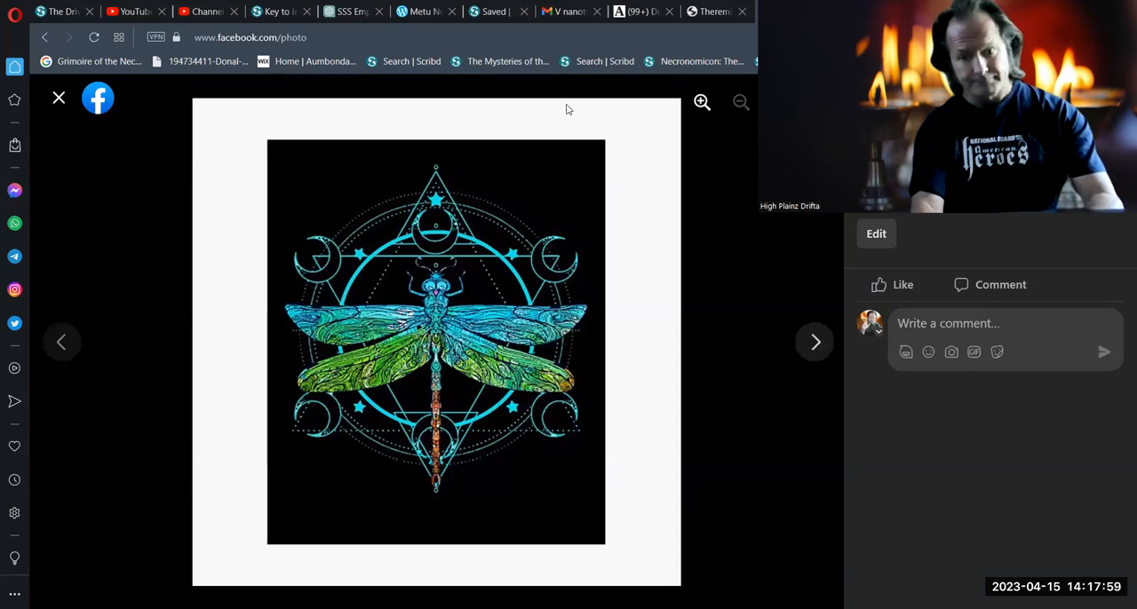